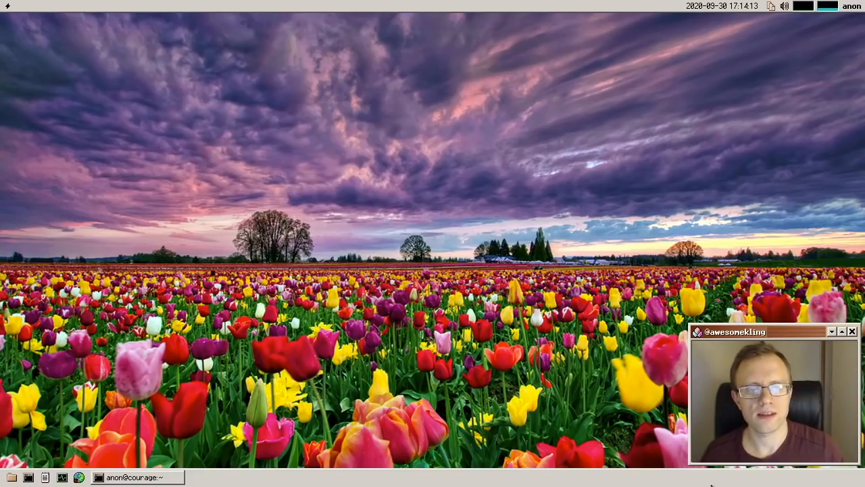
mouse_move(213, 430)
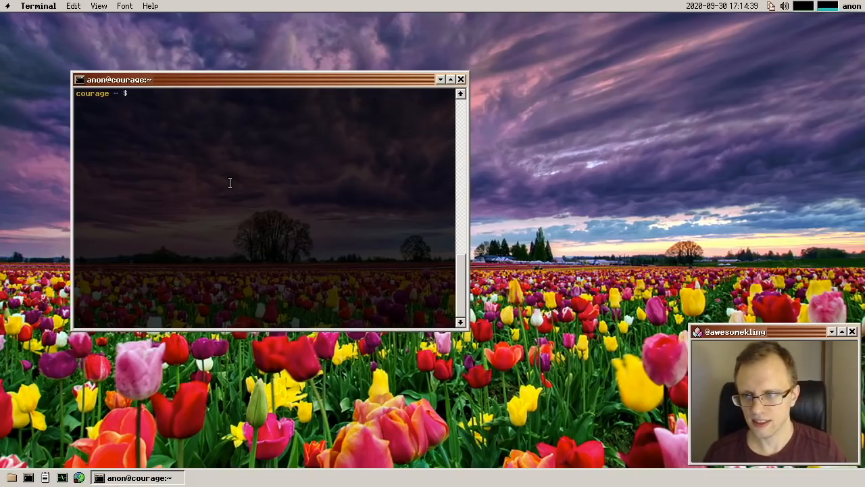
mouse_move(202, 162)
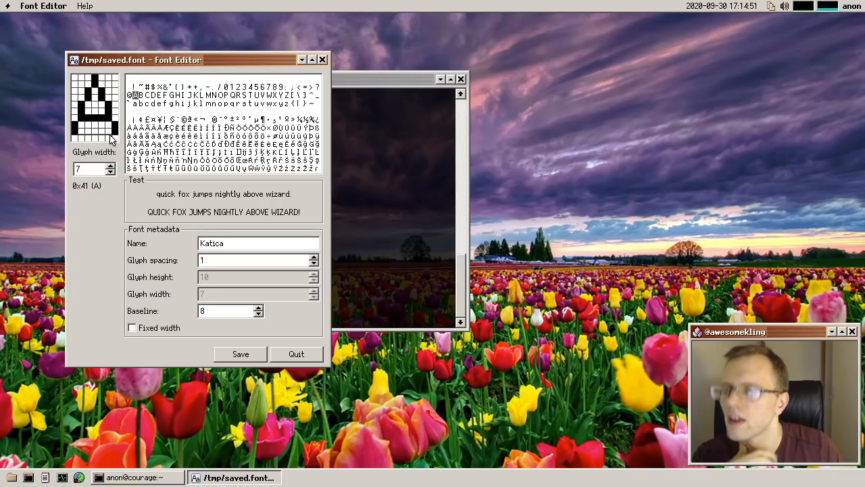
Step: Lower the Katica font's baseline to 6 and quit Font Editor
click(259, 314)
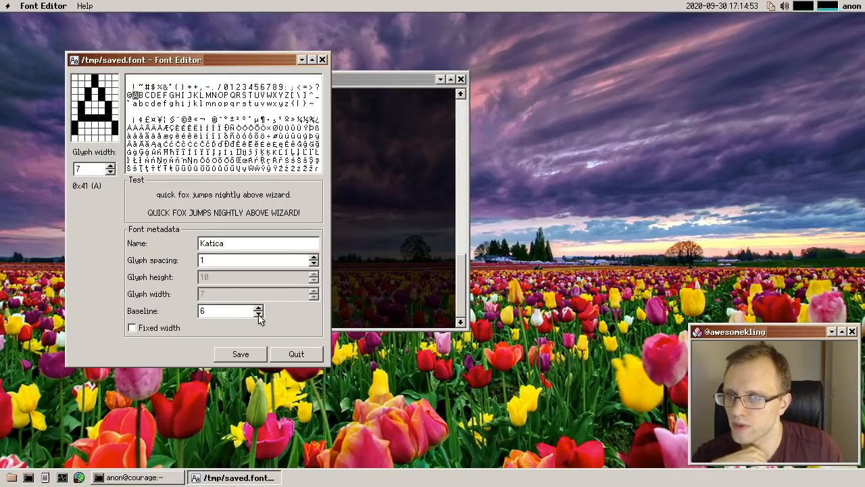
click(259, 306)
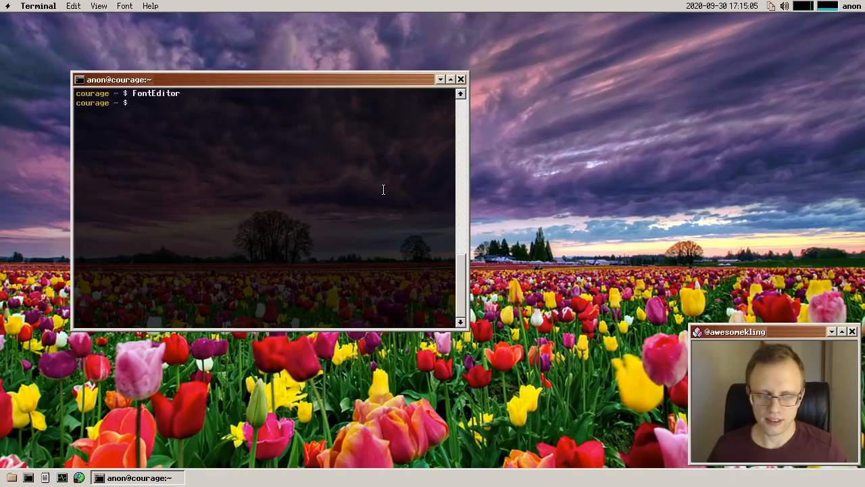
Step: Launch FileManager and try opening /home/nona, which is refused with permission denied
text(F)
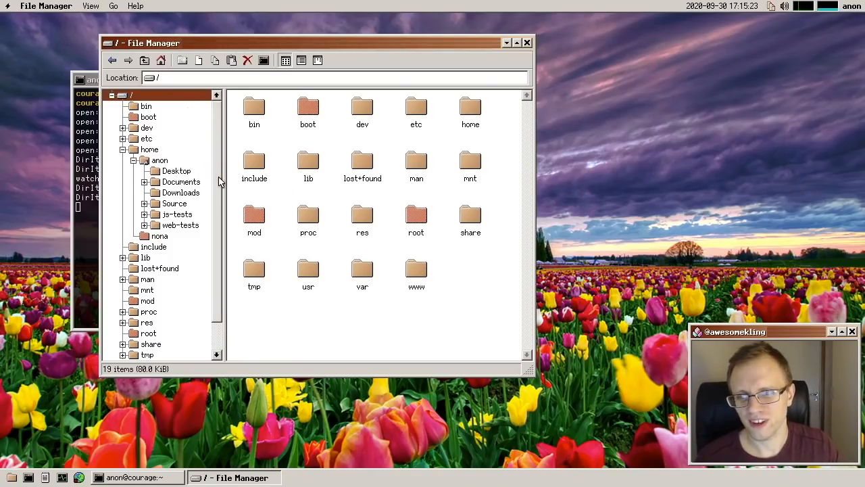
mouse_move(230, 167)
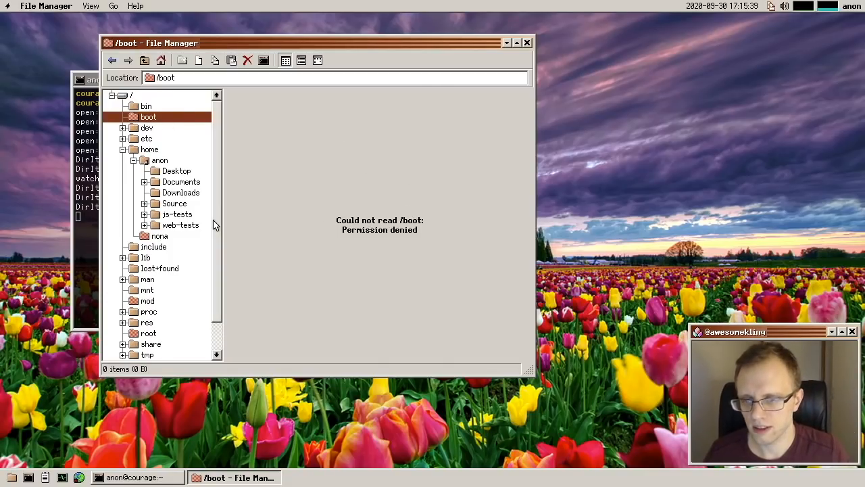
click(158, 236)
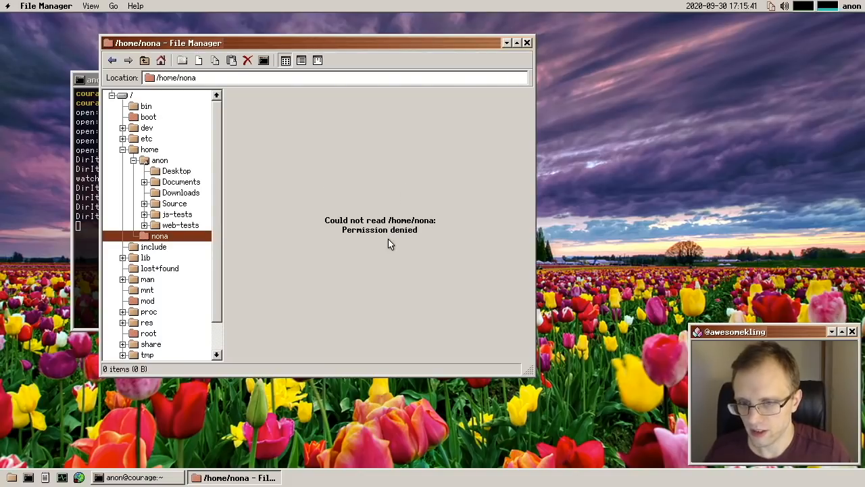
mouse_move(408, 233)
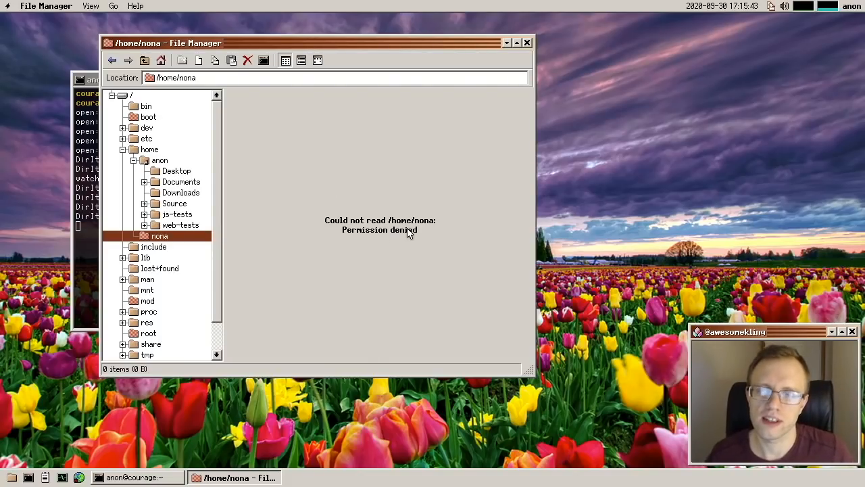
mouse_move(237, 252)
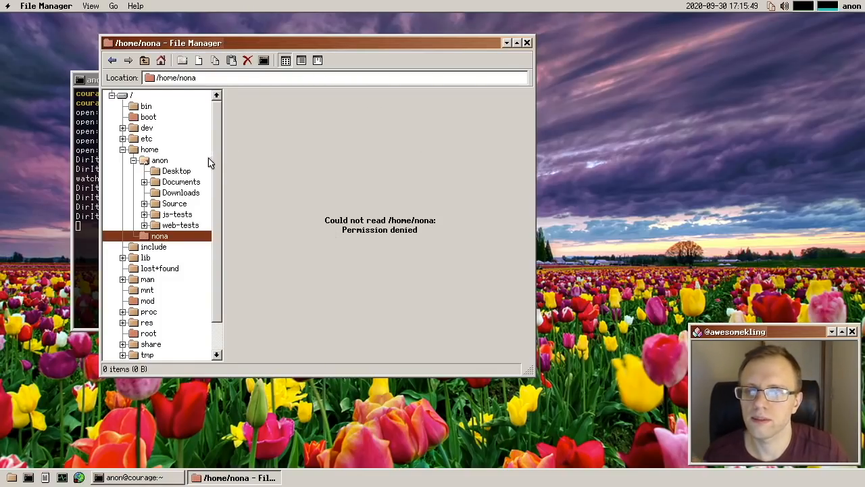
Step: Browse the home and root folders, select ReadMe.txt and switch to Columns view, crashing File Manager
click(159, 160)
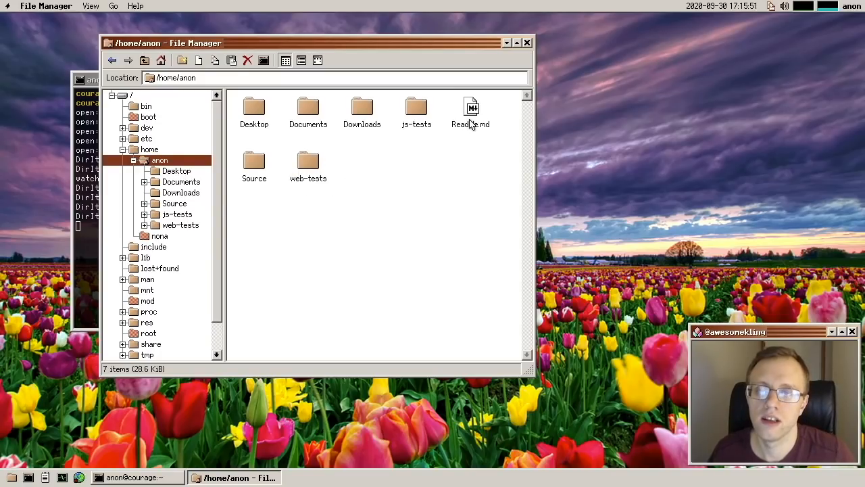
click(470, 111)
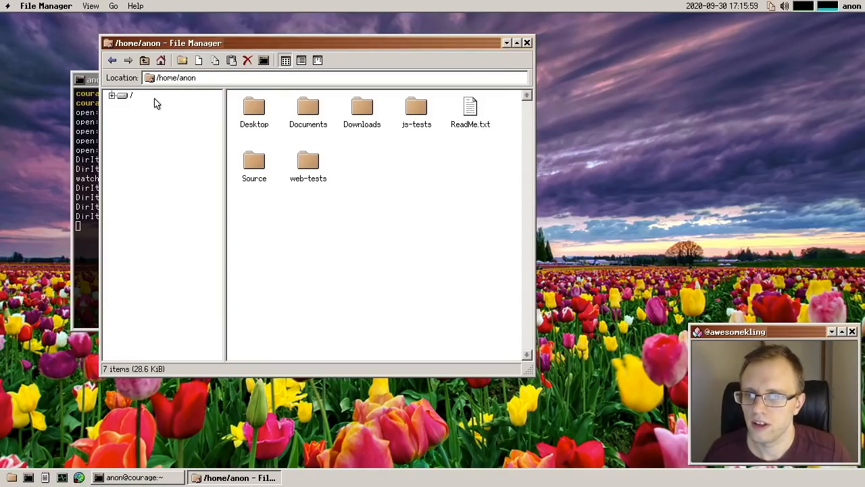
click(131, 94)
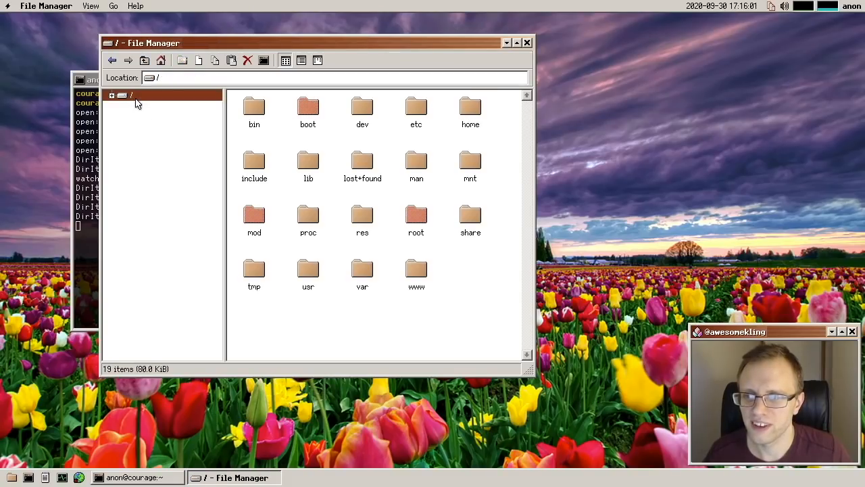
click(160, 60)
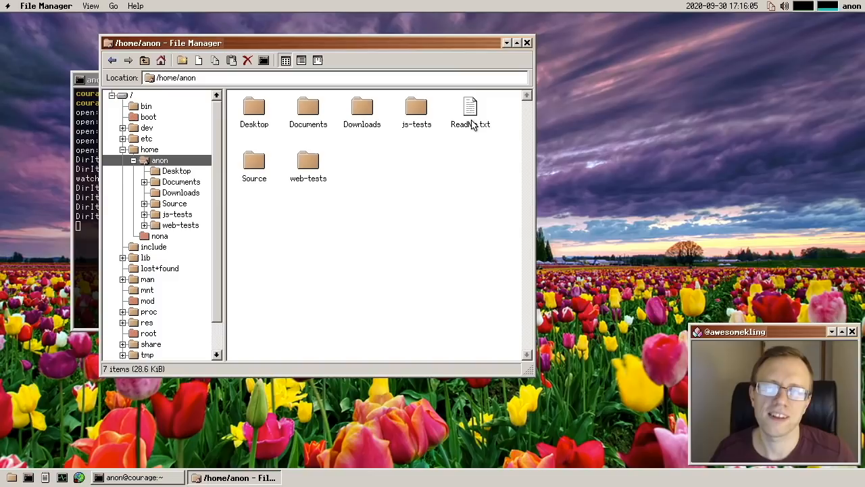
click(471, 111)
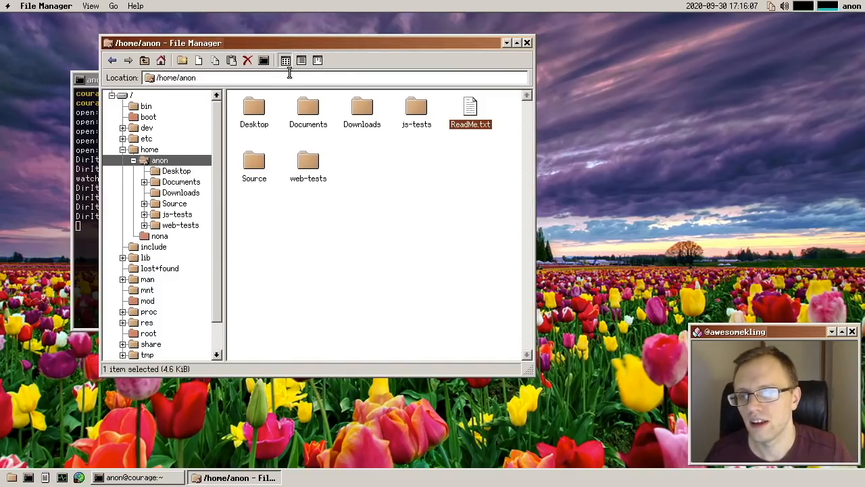
click(302, 61)
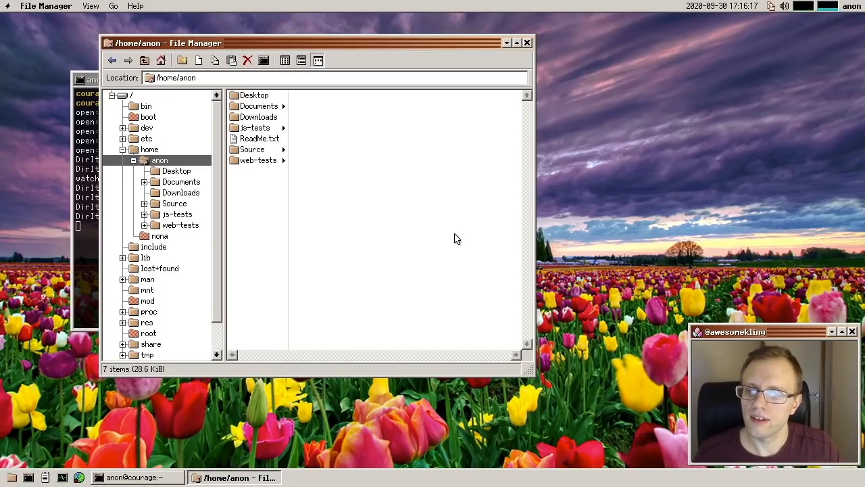
click(259, 139)
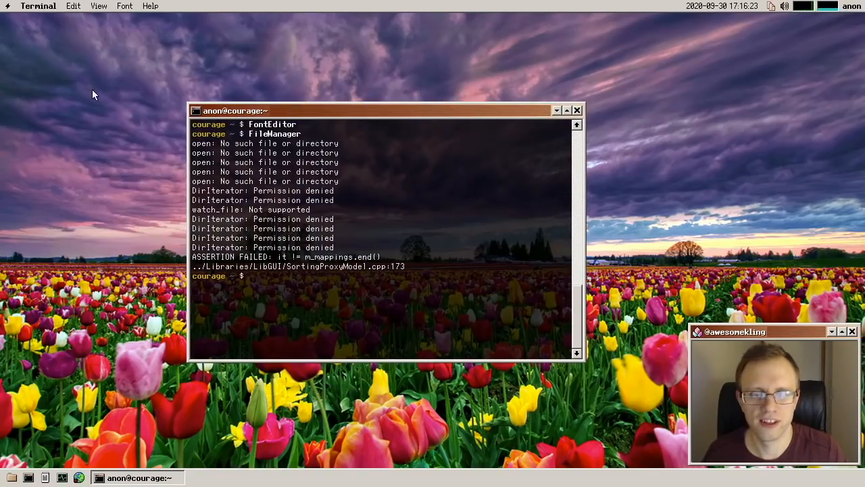
Step: Create a new file named test.md on the desktop
right_click(95, 95)
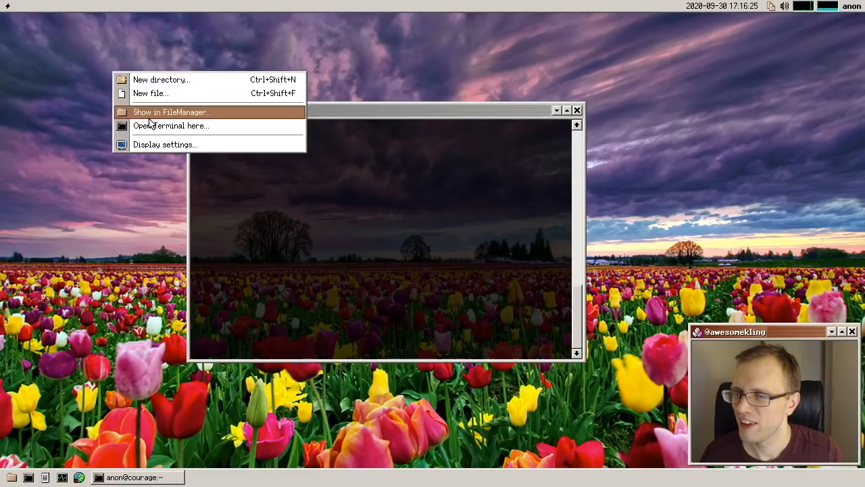
click(150, 92)
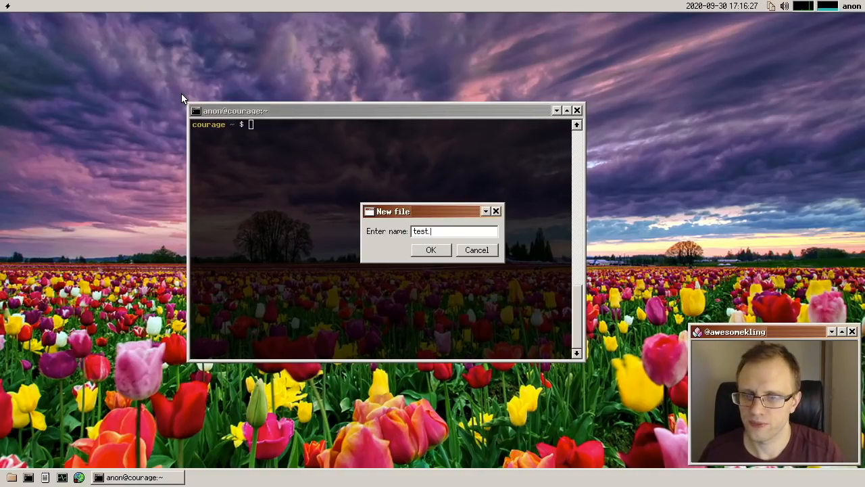
click(431, 249)
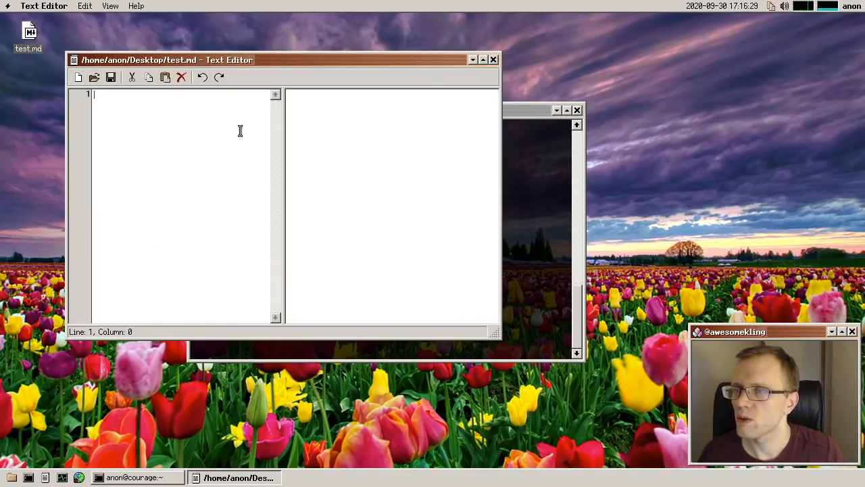
mouse_move(212, 136)
text(|)
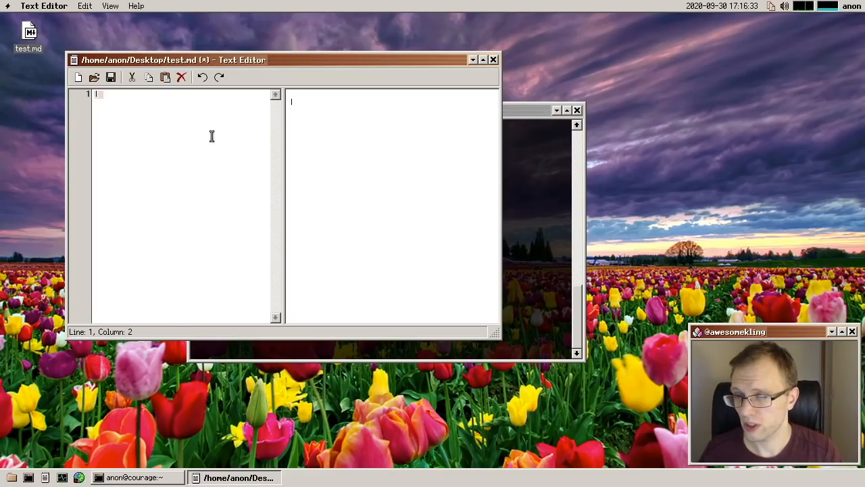
Step: Write a Markdown table of names and 5/5 ratings in test.md, save and close
text(Name)
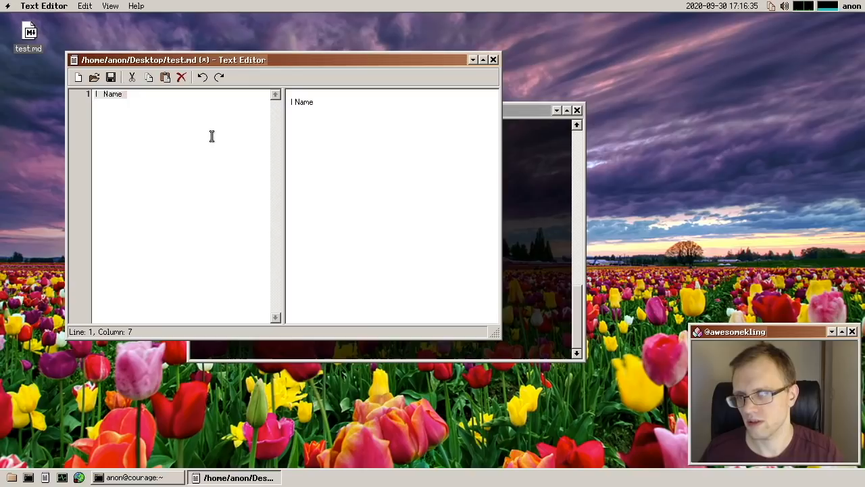
text(| Stars |)
text(|------|-------|)
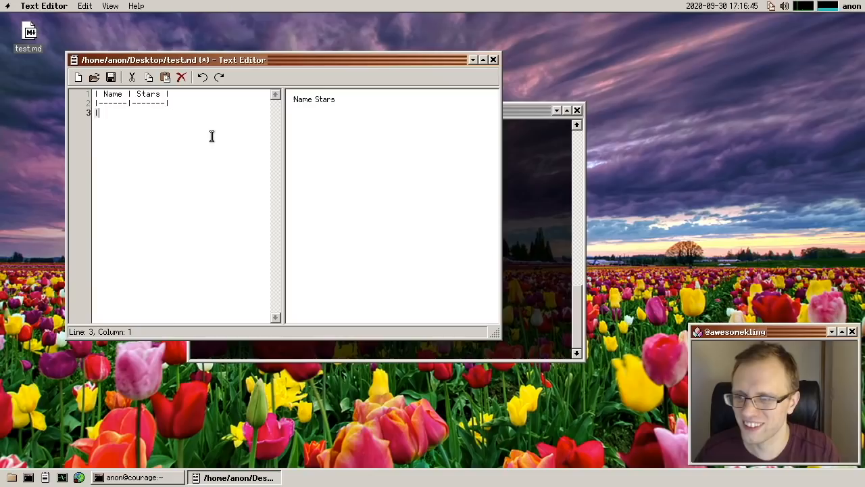
text(Ali)
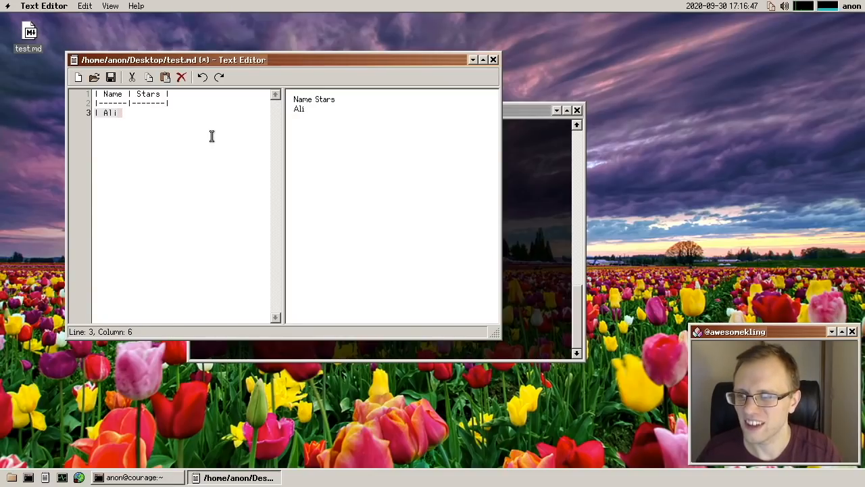
text(5/5 |)
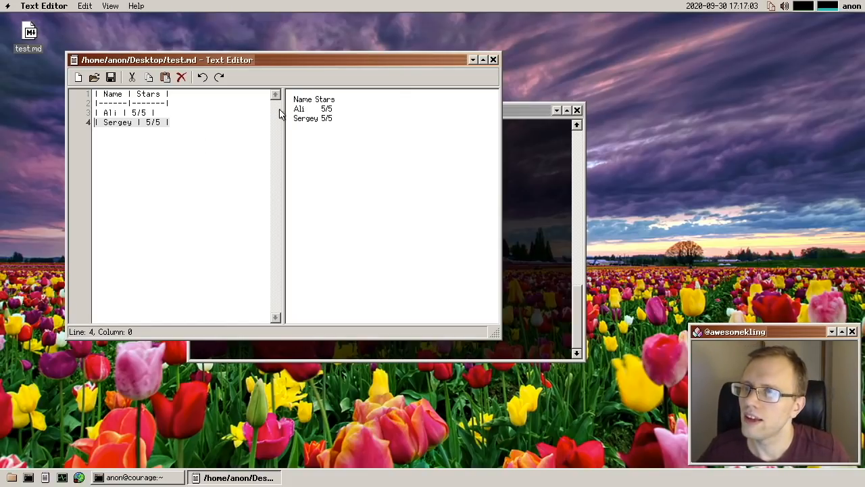
drag(314, 100, 304, 109)
text(md --html)
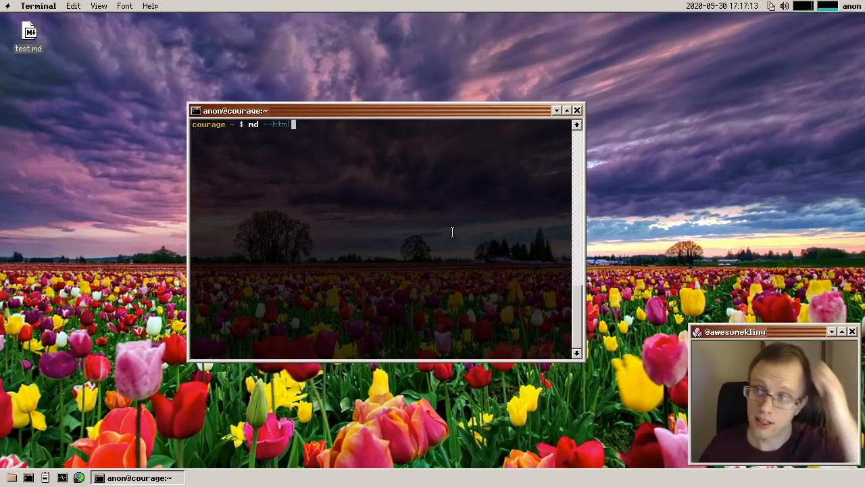
Step: Convert Desktop/test.md to test.html with md --html and open it in Browser
text(Desktop/)
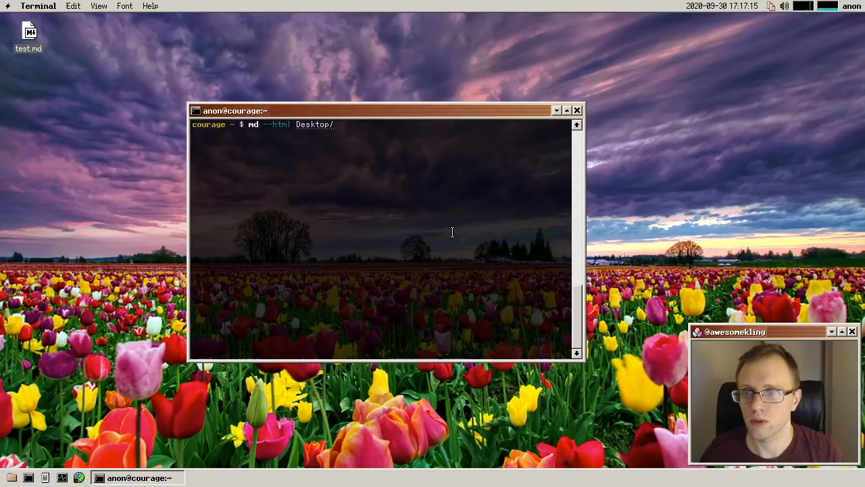
text(test.md)
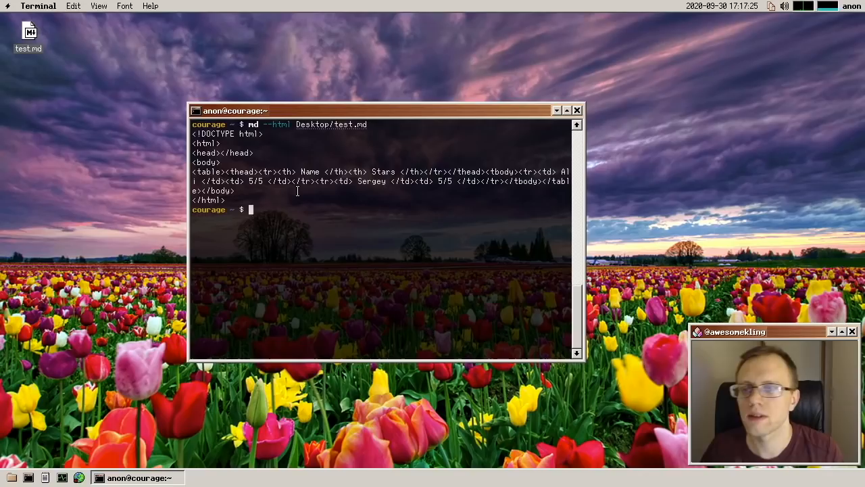
text(br D)
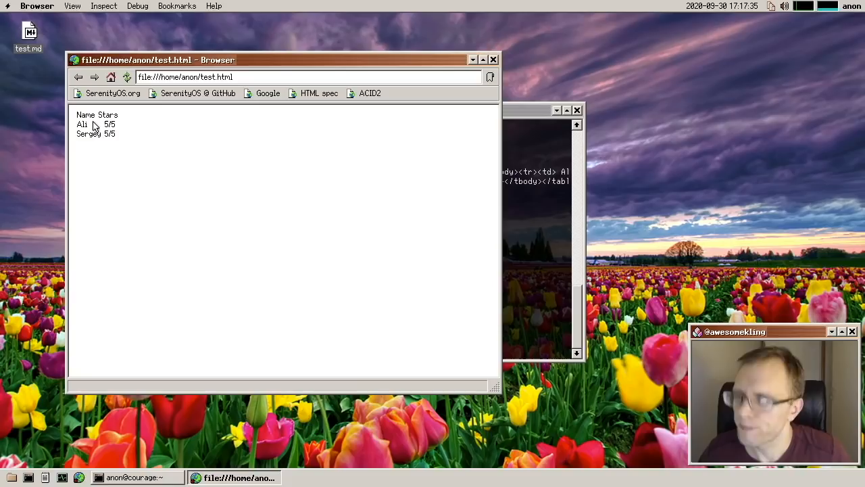
Step: Open the DOM inspector and inspect the table's header row, Name header cell and 5/5 cell
click(104, 6)
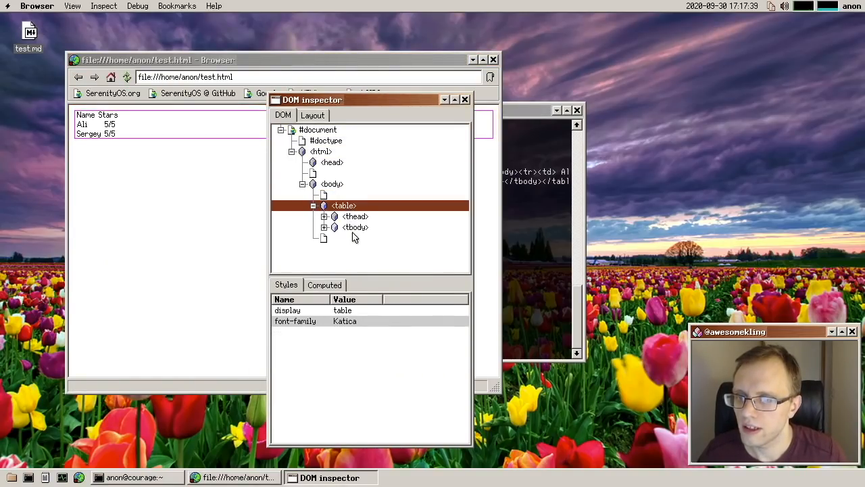
click(333, 216)
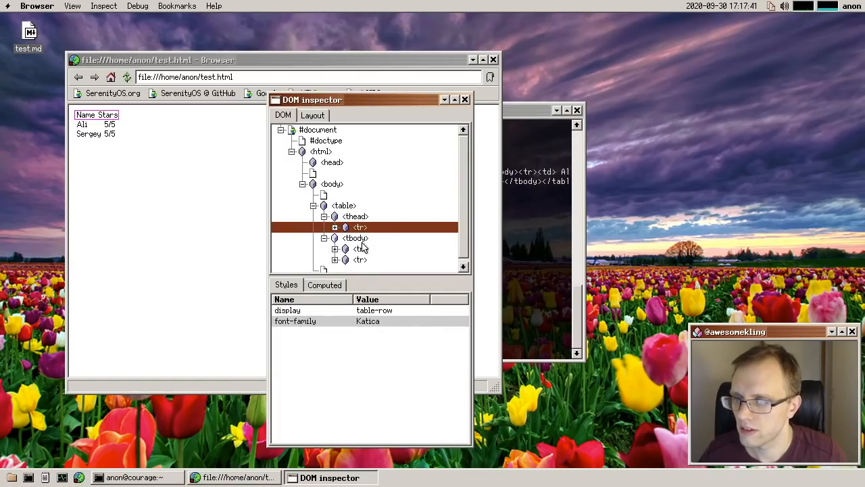
click(369, 248)
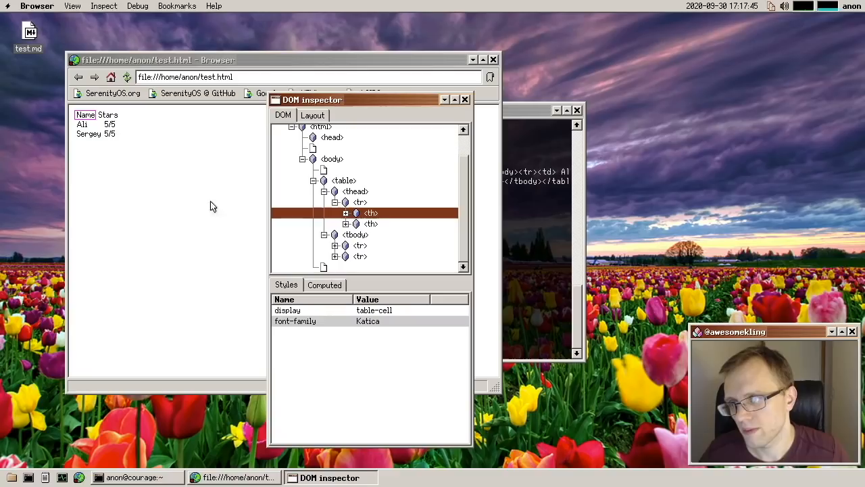
click(360, 245)
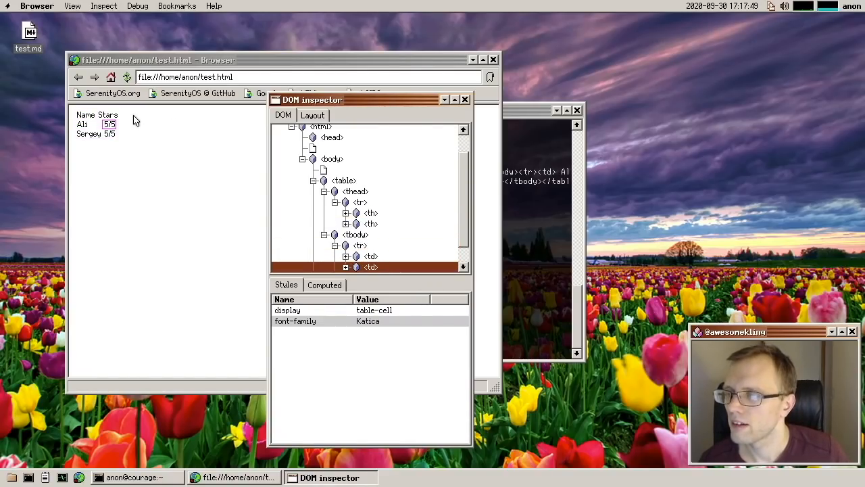
mouse_move(91, 125)
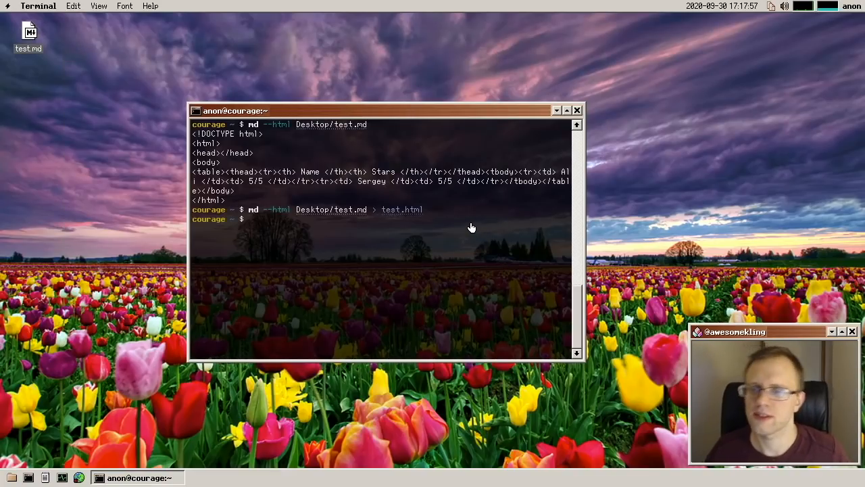
mouse_move(534, 277)
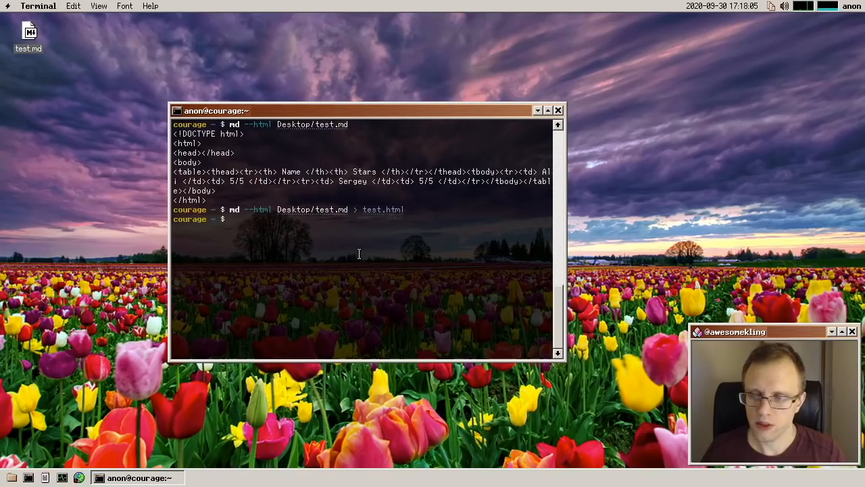
Step: Run w to list the logged-in user anon, then open a second Terminal window
text(w)
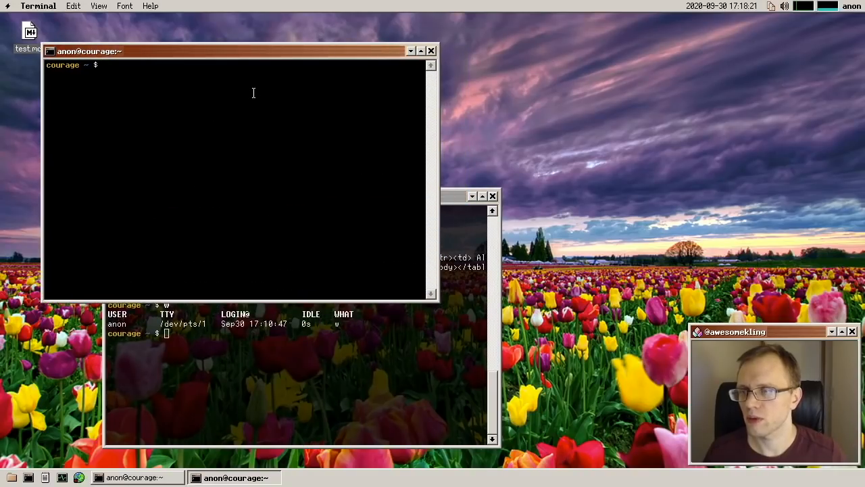
Step: Run test-js -g until it reports zero failures, then close that Terminal window
text(test-js)
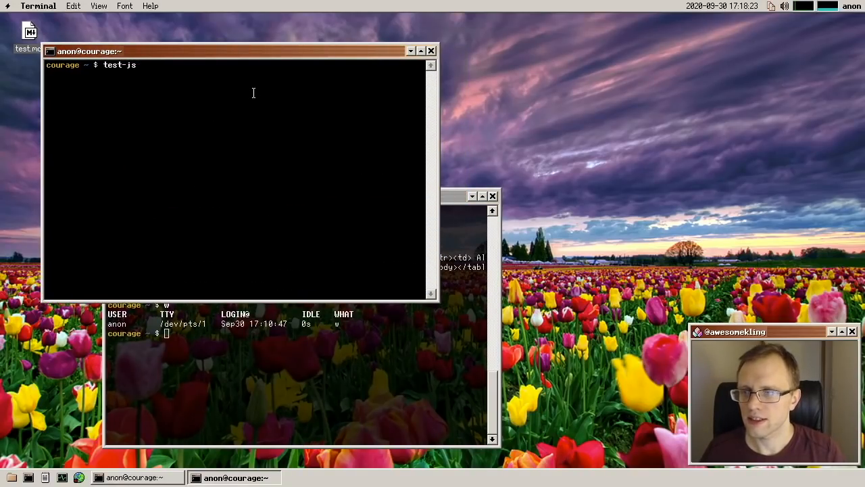
text(-g)
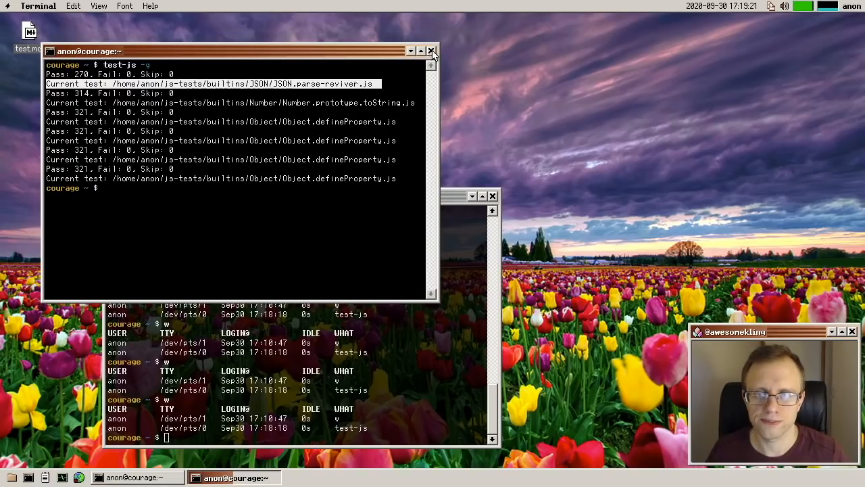
click(431, 51)
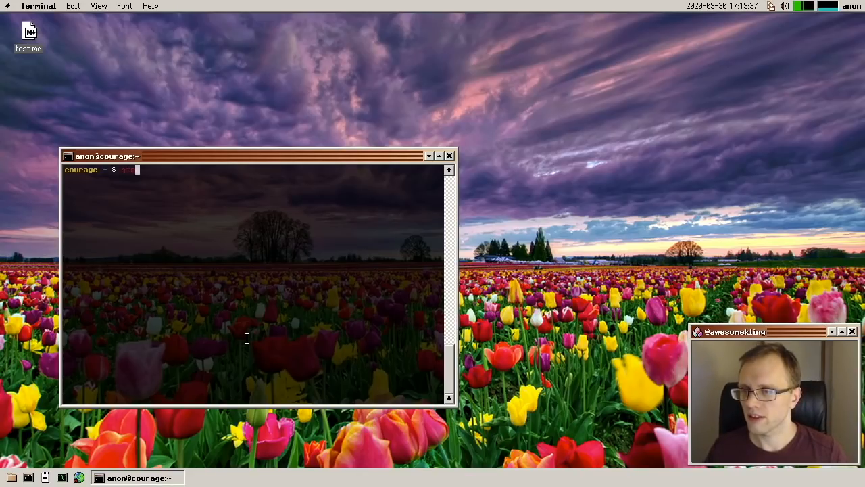
Step: Run ntpquery, then become root with su and run ntpquery -s
text(ntpquery)
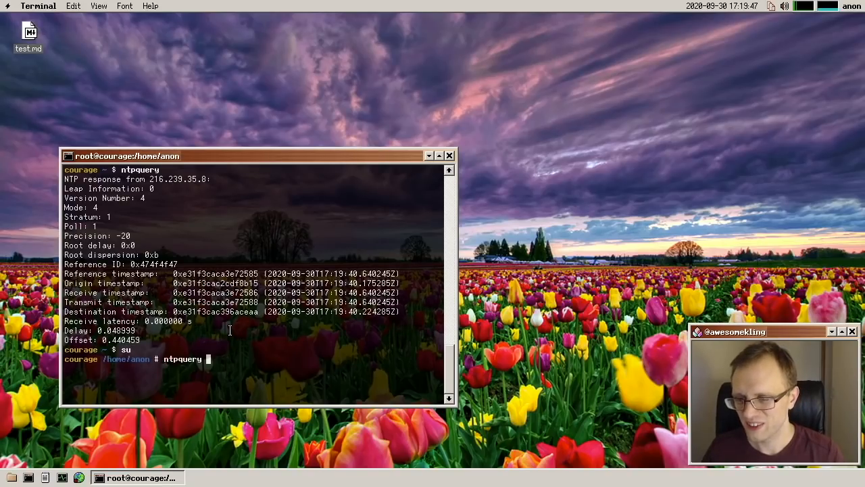
text(s)
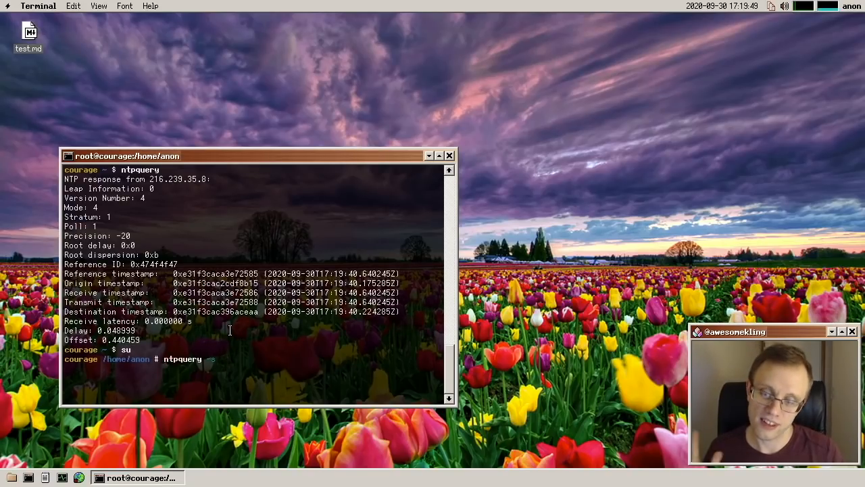
key(Return)
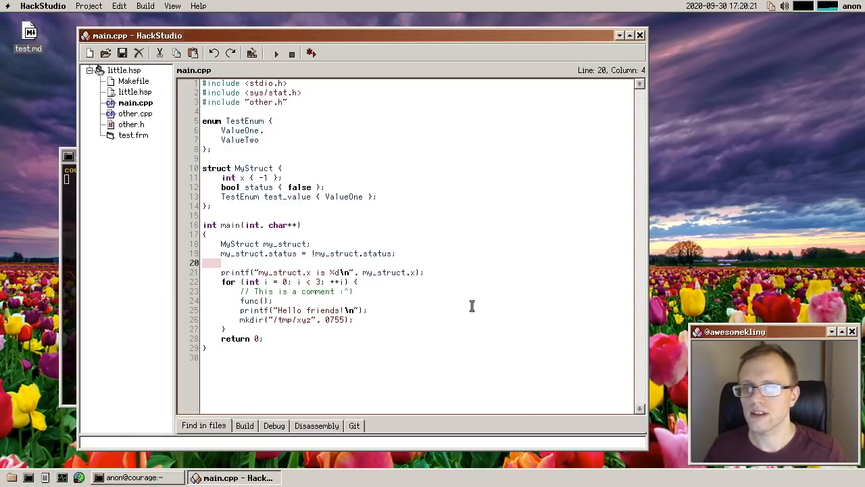
Step: On line 20 of main.cpp, write my_struct.test_value = ValueOne; using autocomplete
text(my_struct.)
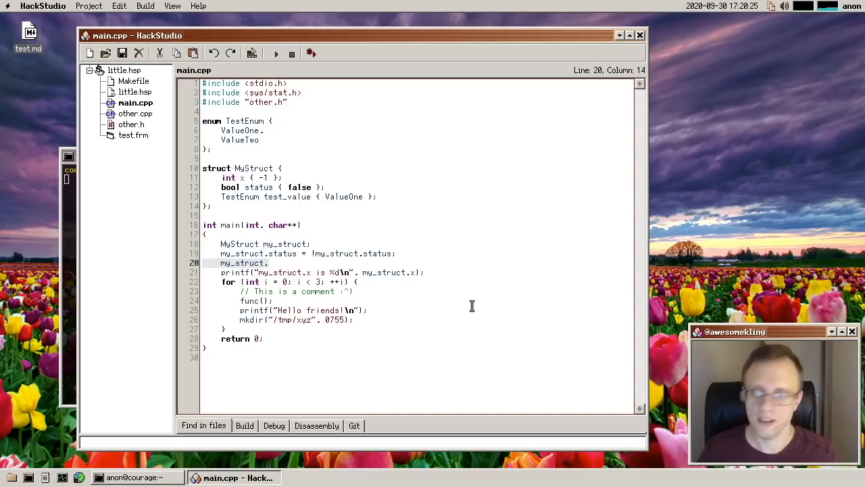
text(test_value =)
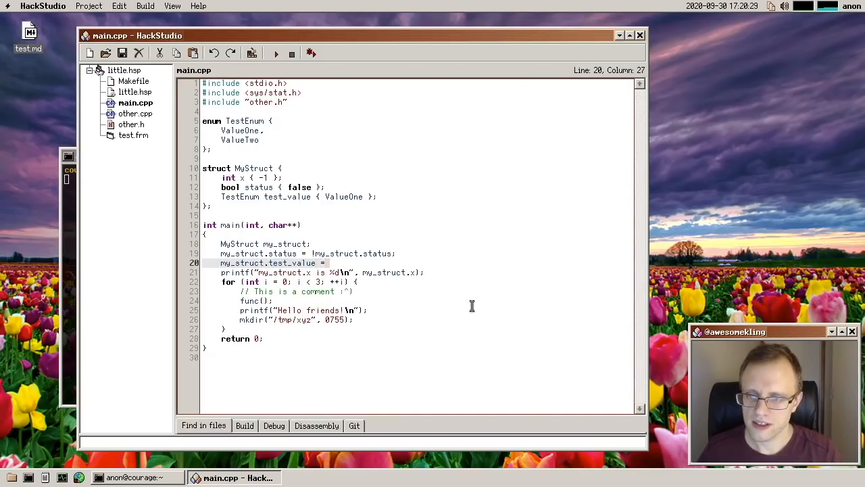
text(Val)
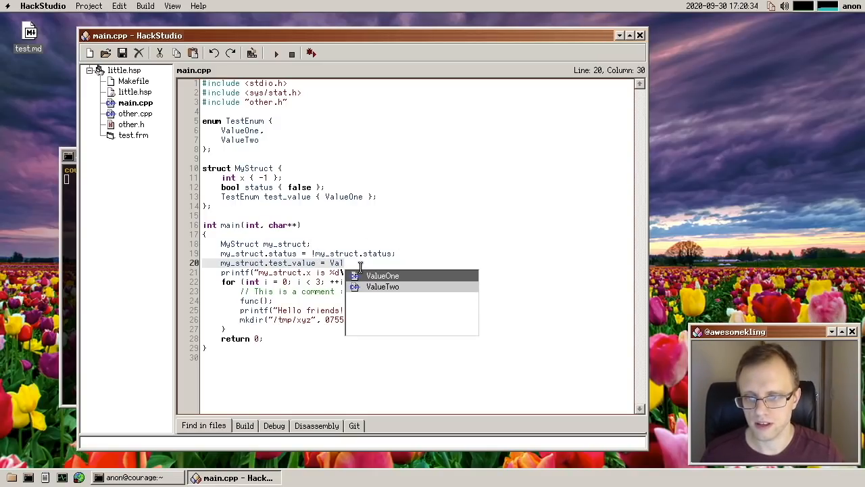
mouse_move(342, 262)
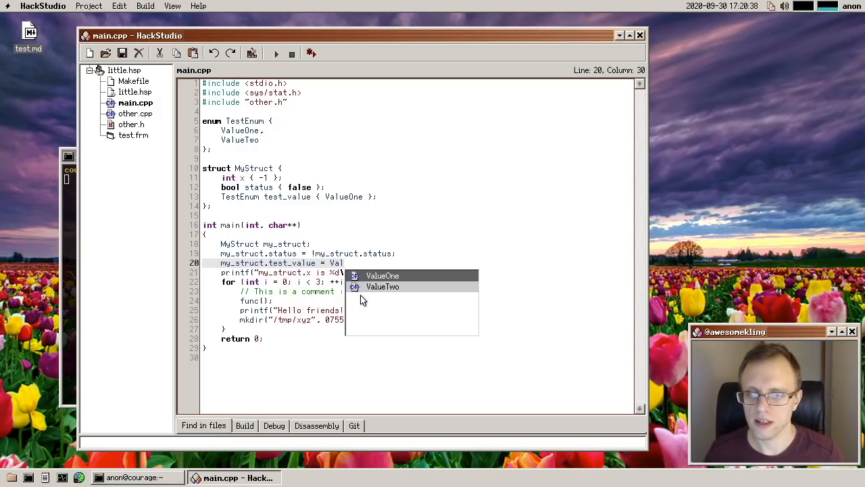
click(382, 275)
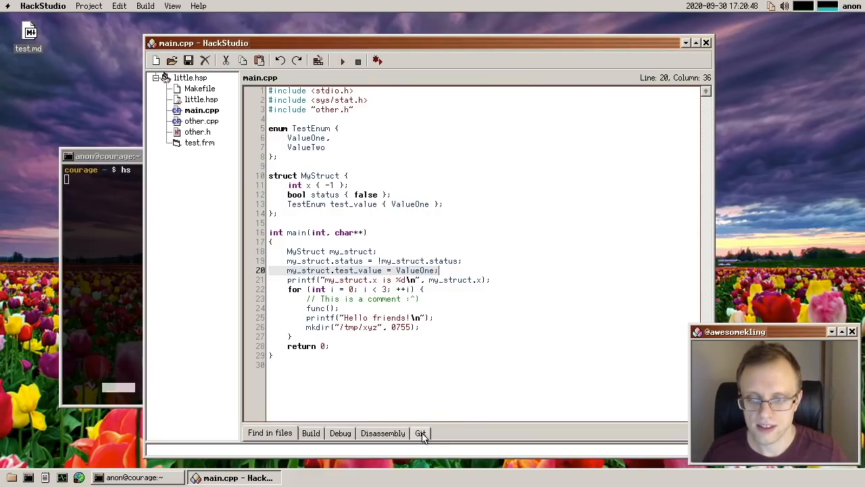
Step: Create a git repository in the Git tab, stage all six files, and commit as 'Initial commit'
click(420, 433)
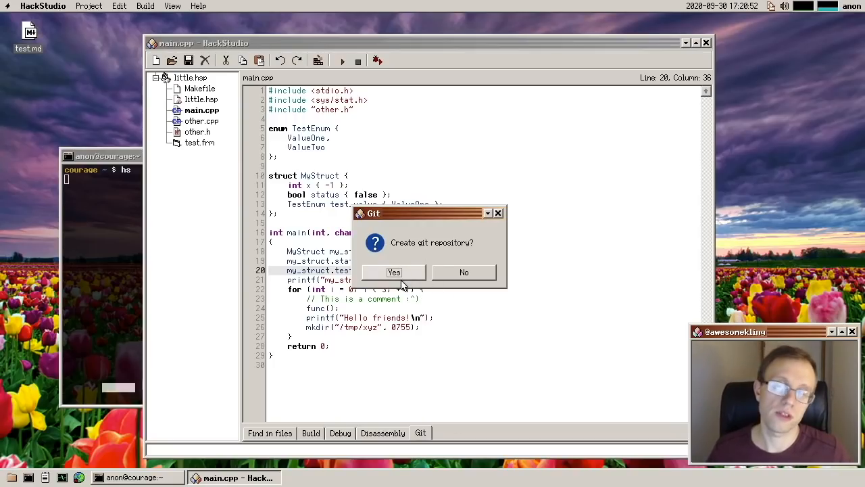
click(394, 272)
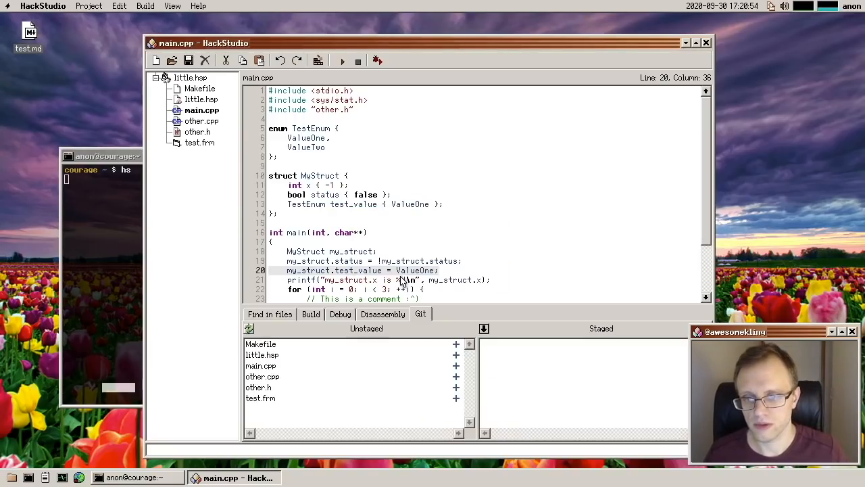
click(261, 344)
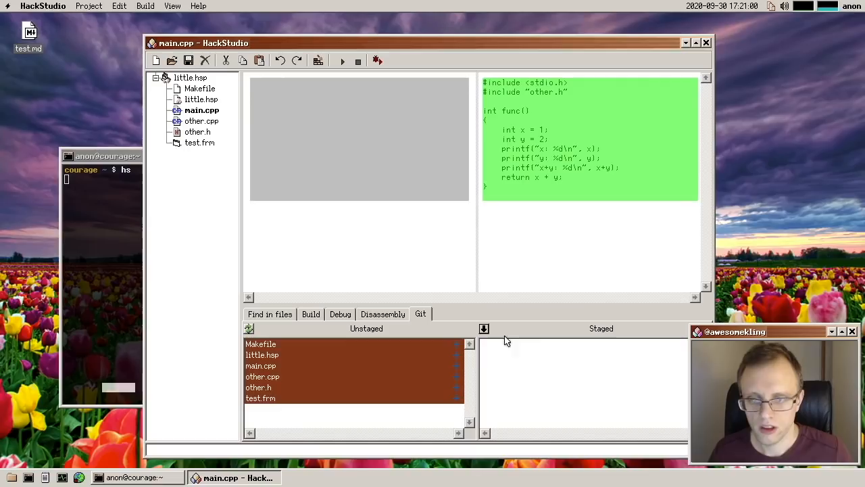
mouse_move(460, 348)
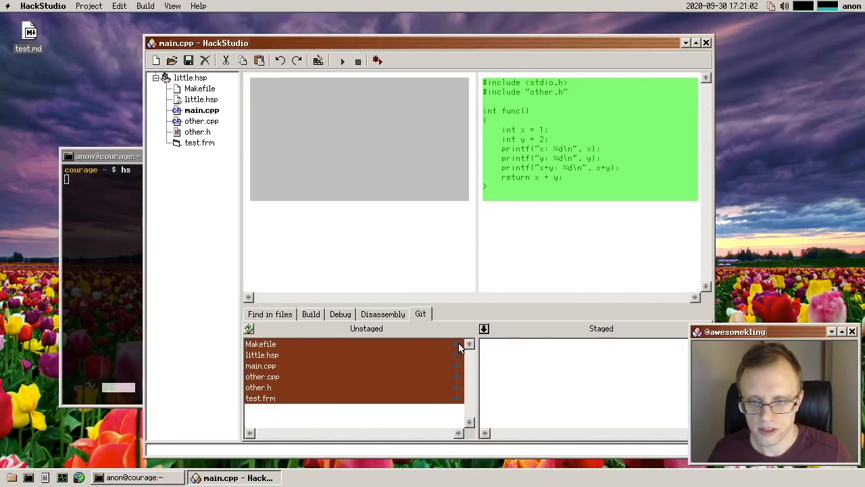
click(469, 344)
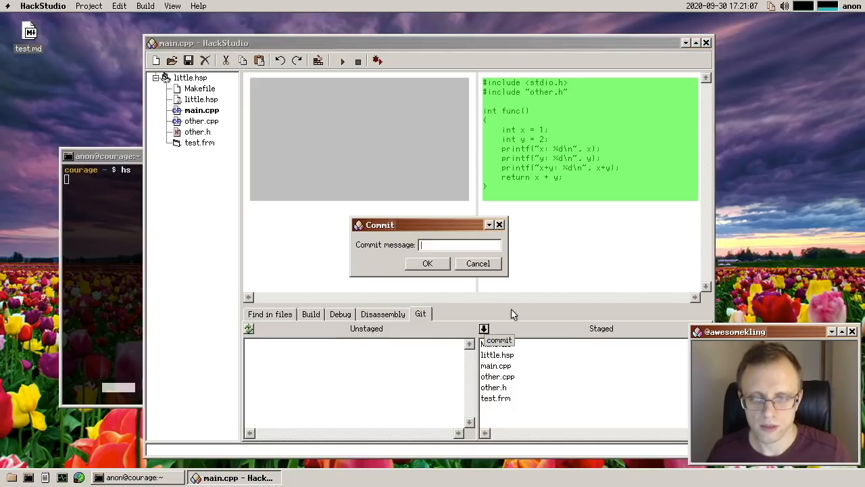
text(Initial c)
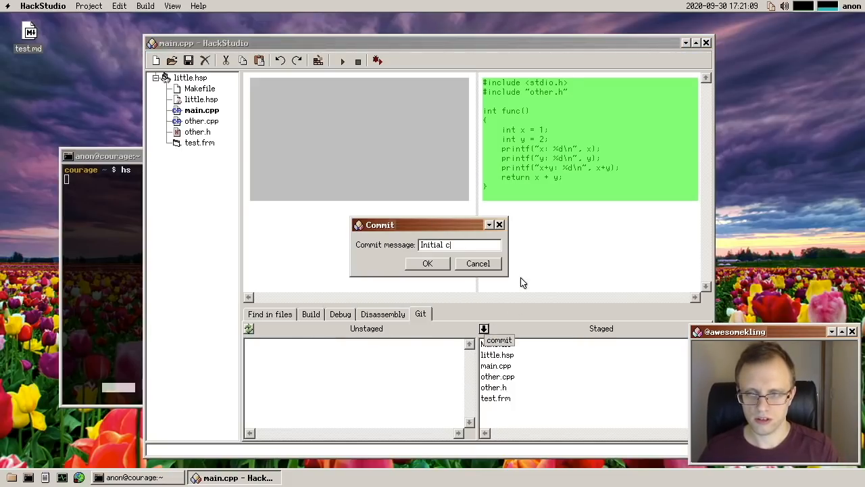
click(427, 263)
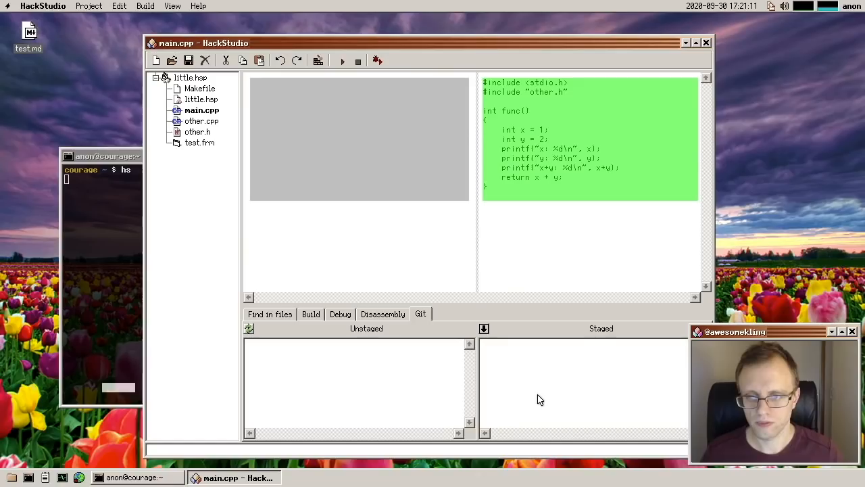
click(201, 110)
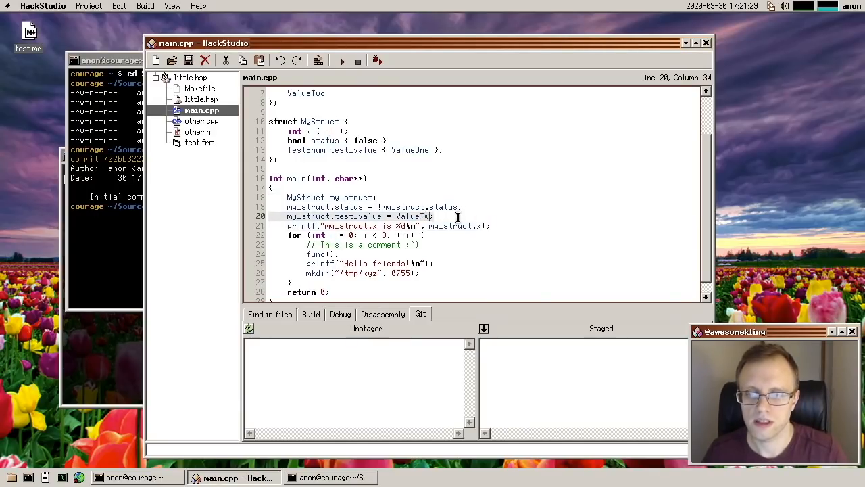
Step: Finish typing ValueTwo on line 20 and view main.cpp's unstaged diff
text(o)
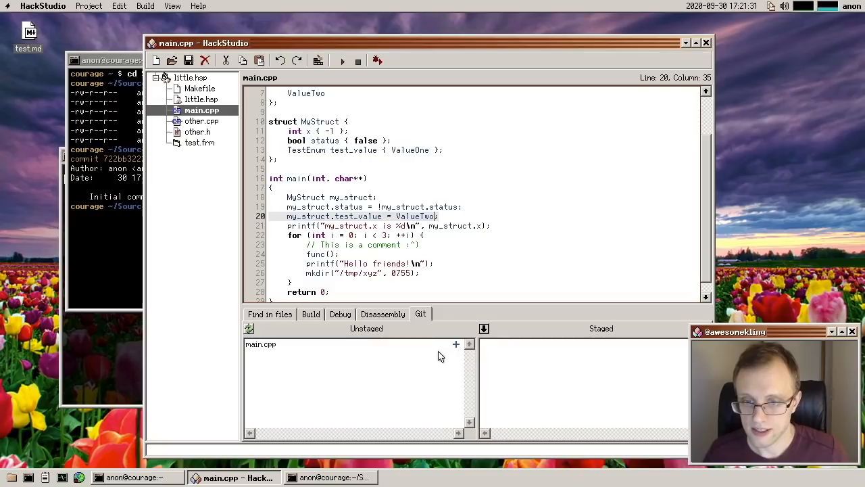
click(260, 345)
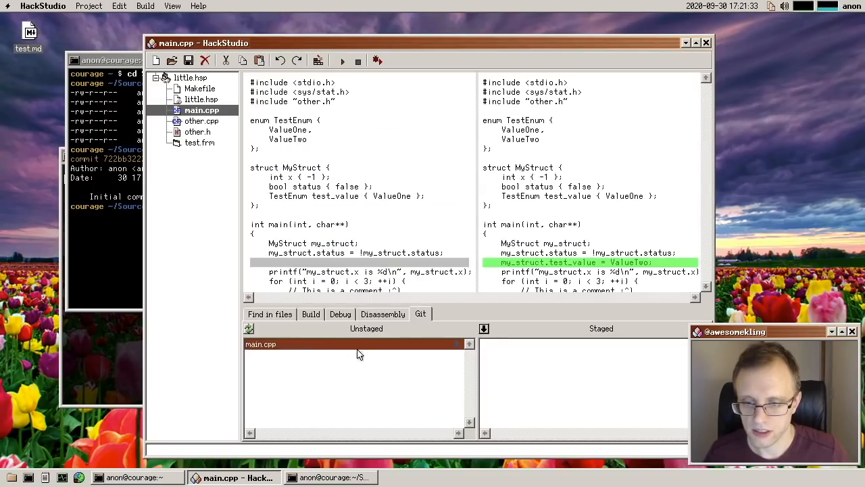
mouse_move(546, 232)
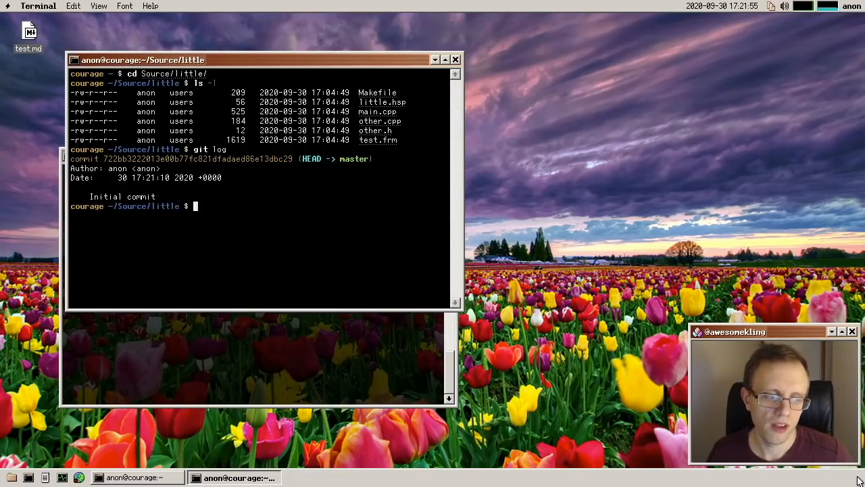
Step: Relaunch HackStudio with hs and inspect the trailing-whitespace highlight on lines 18 and 19
text(hs)
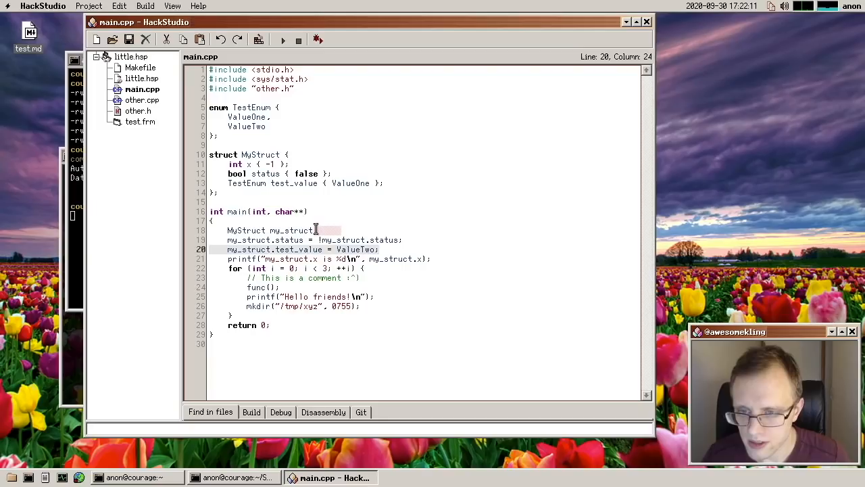
click(331, 240)
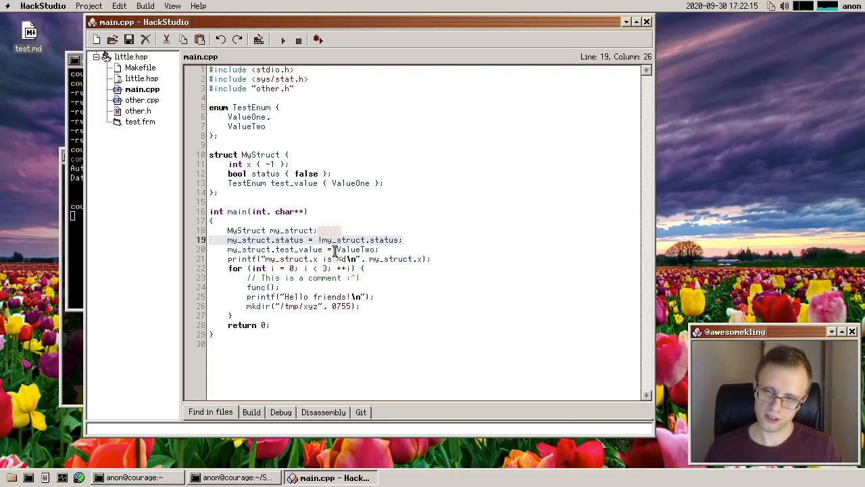
click(381, 268)
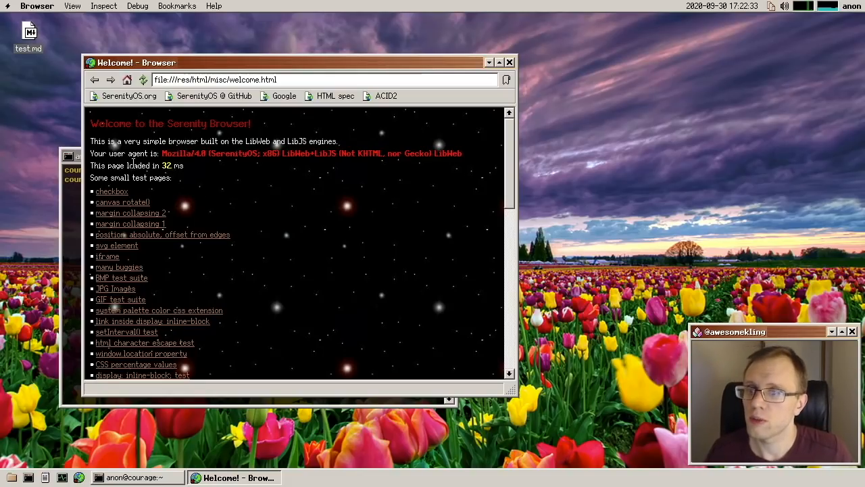
mouse_move(189, 169)
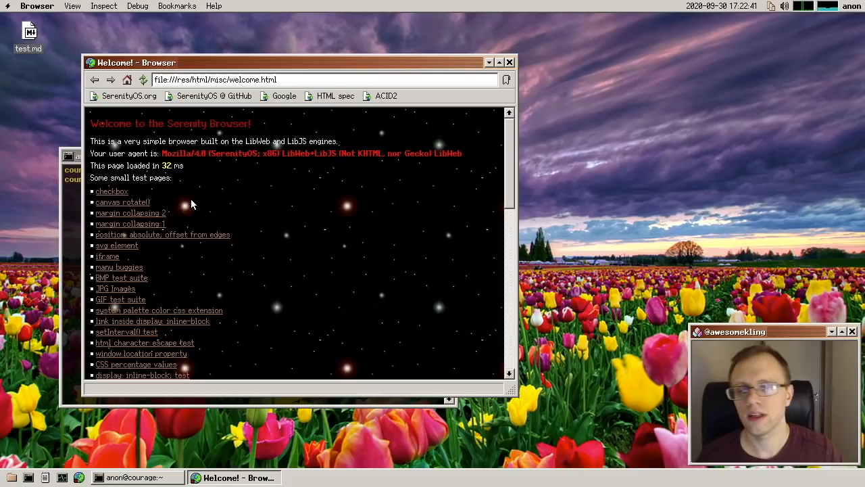
mouse_move(230, 180)
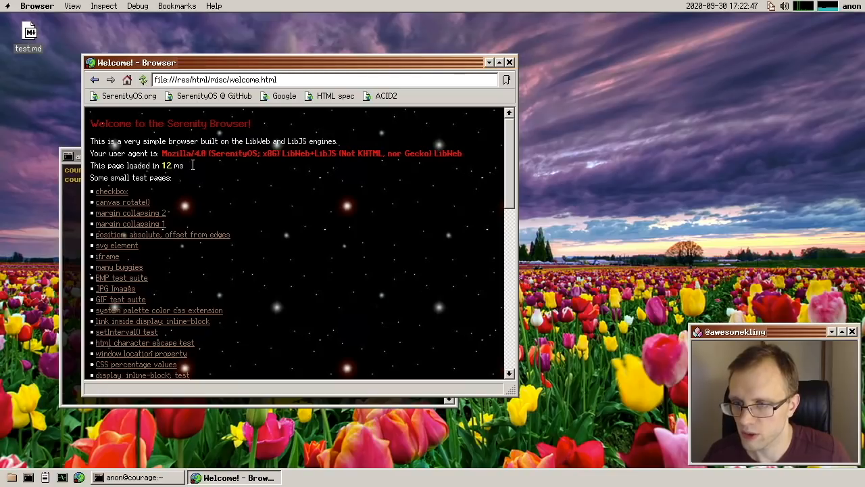
mouse_move(203, 187)
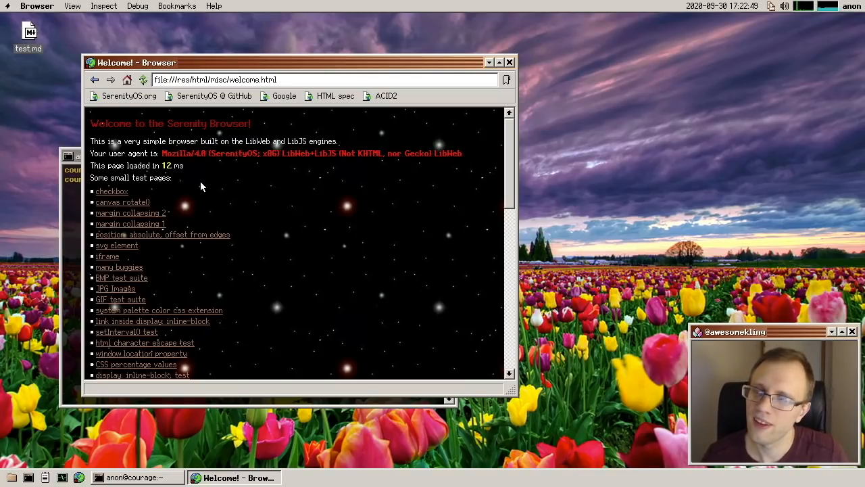
mouse_move(132, 195)
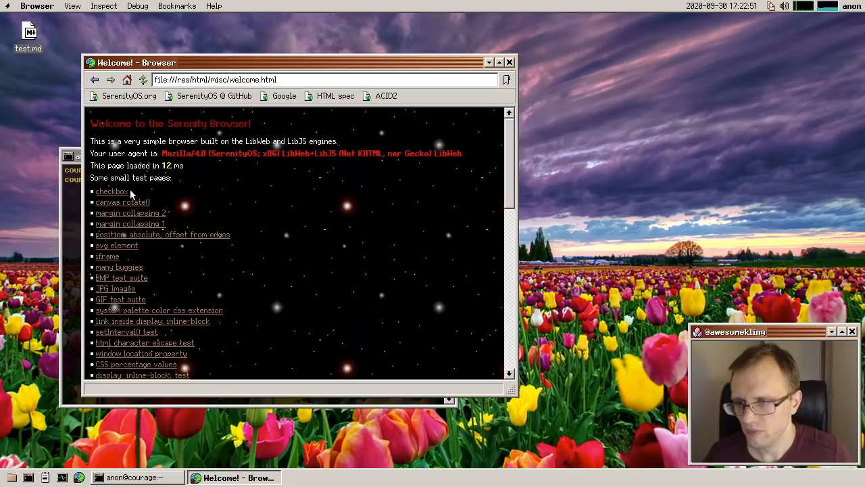
Step: Open the checkbox test page, toggle the checkbox to log true/false, and close the Browser
click(112, 192)
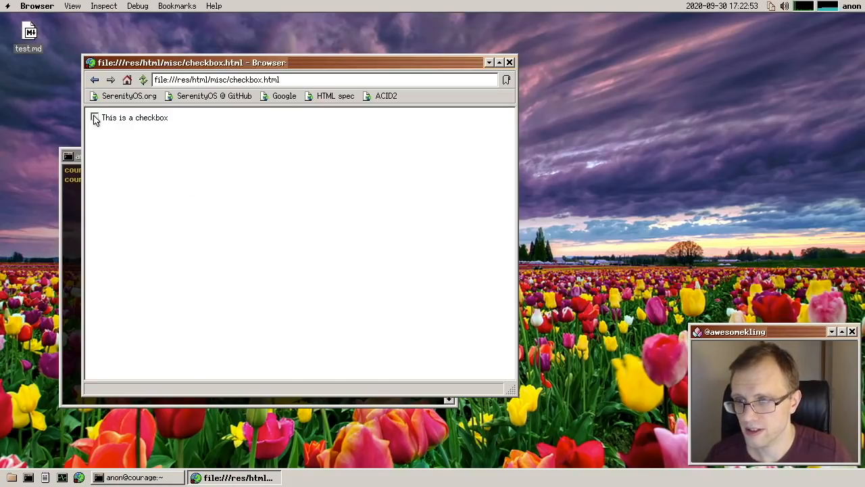
click(96, 118)
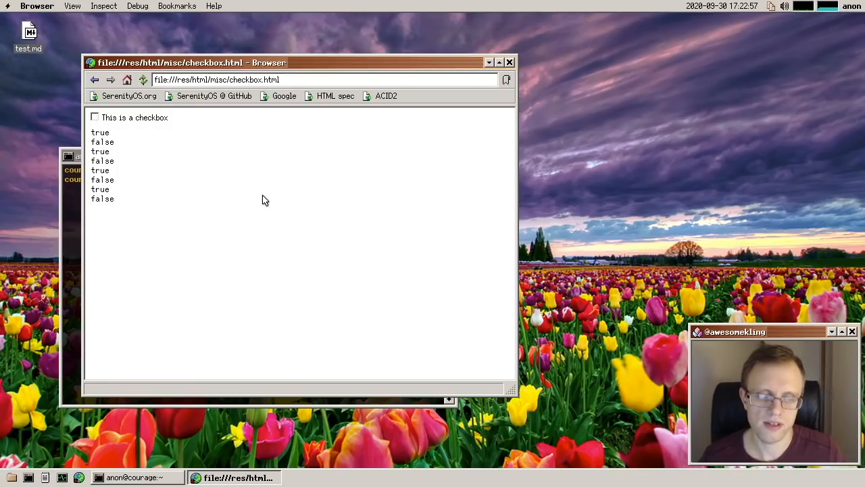
mouse_move(208, 148)
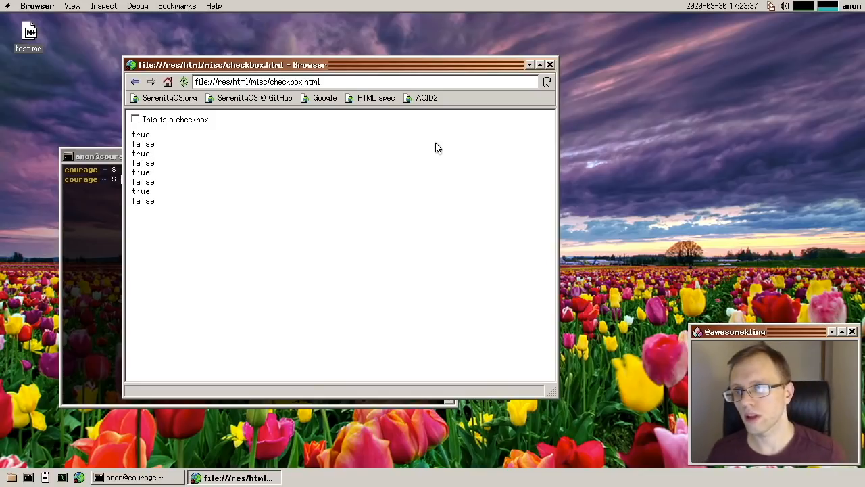
mouse_move(249, 112)
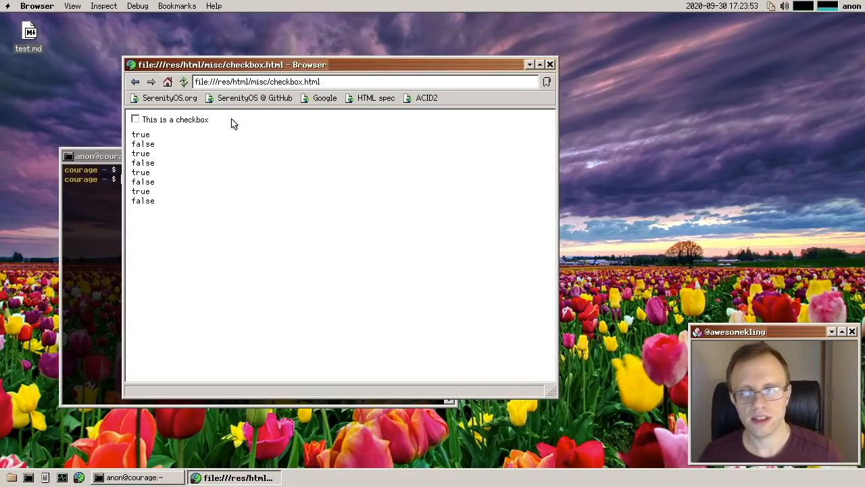
mouse_move(487, 120)
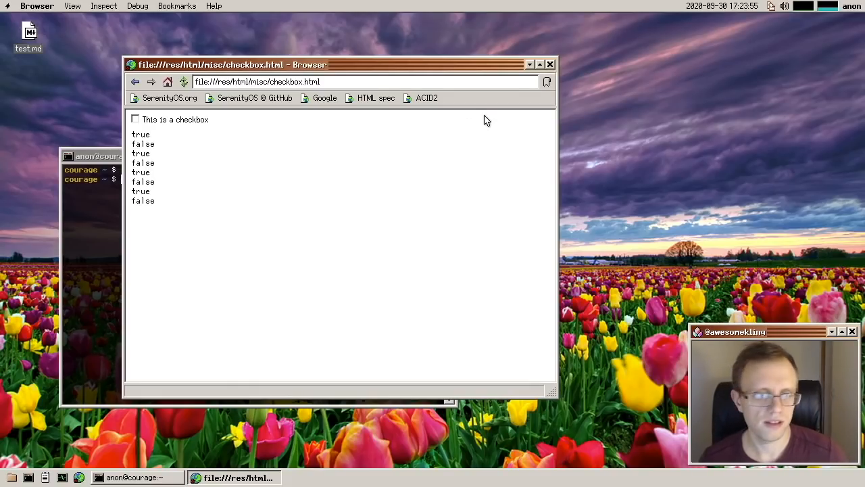
click(98, 156)
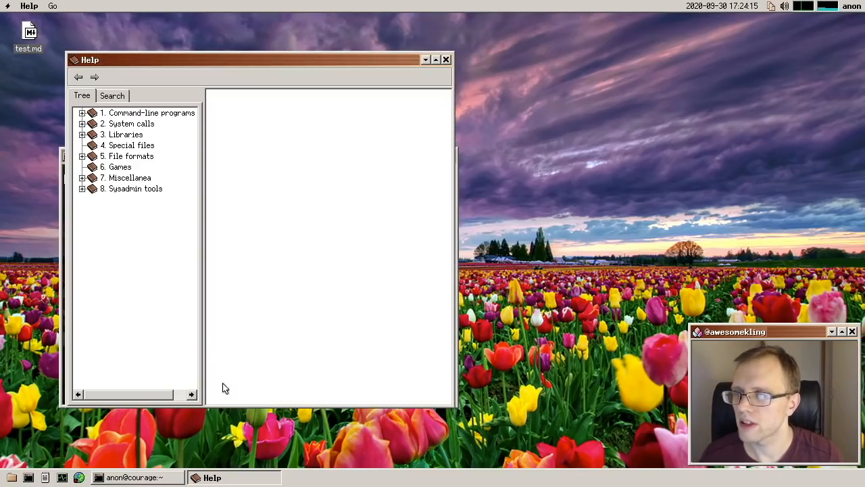
Step: Open the Shell(5) manual page and scroll down to its Formal Grammar section
click(119, 167)
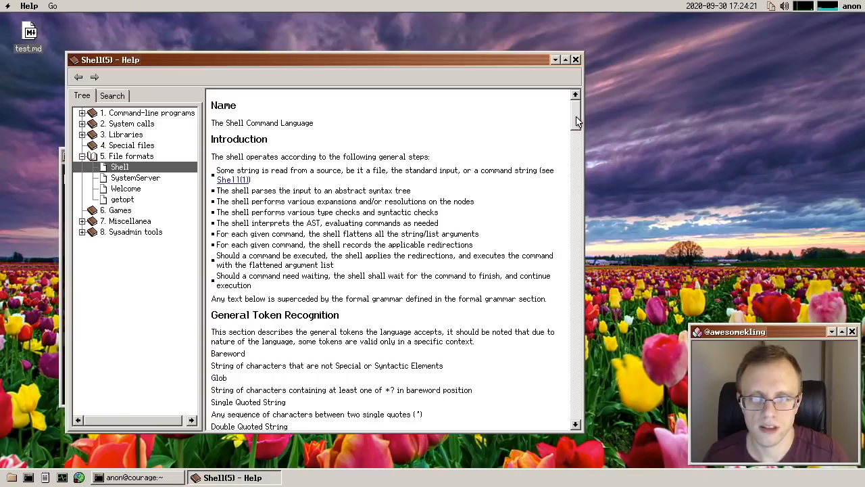
scroll(down, 3)
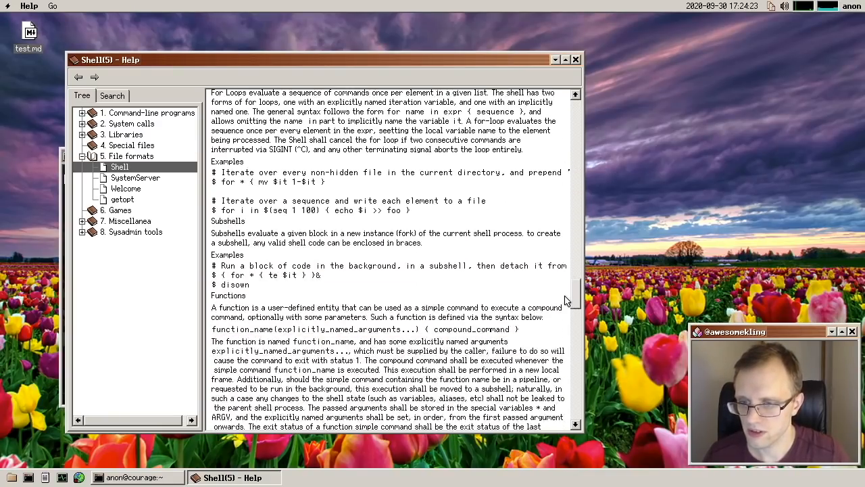
scroll(down, 3)
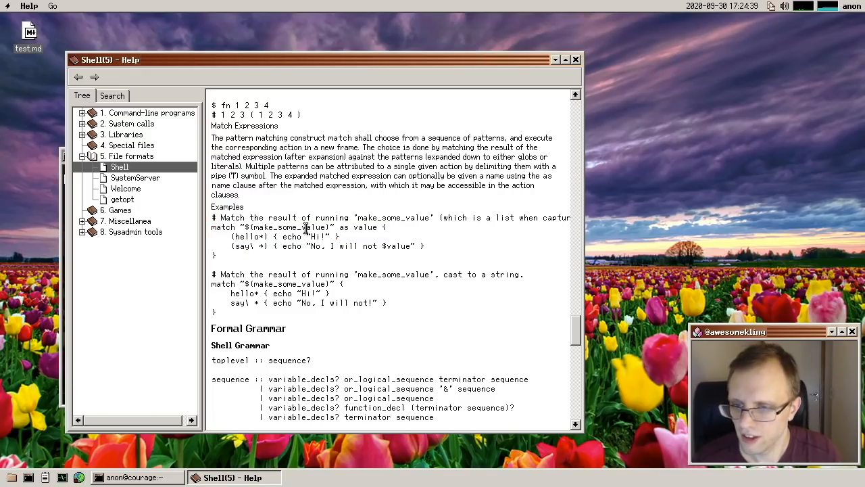
scroll(down, 3)
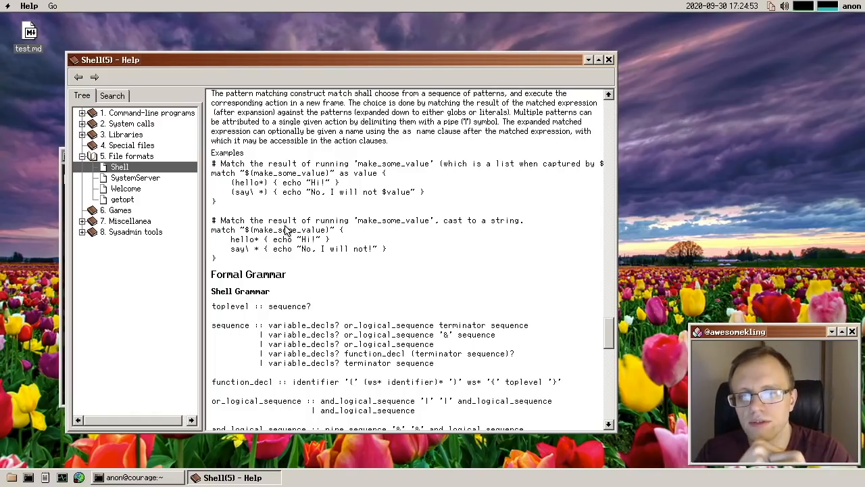
mouse_move(349, 207)
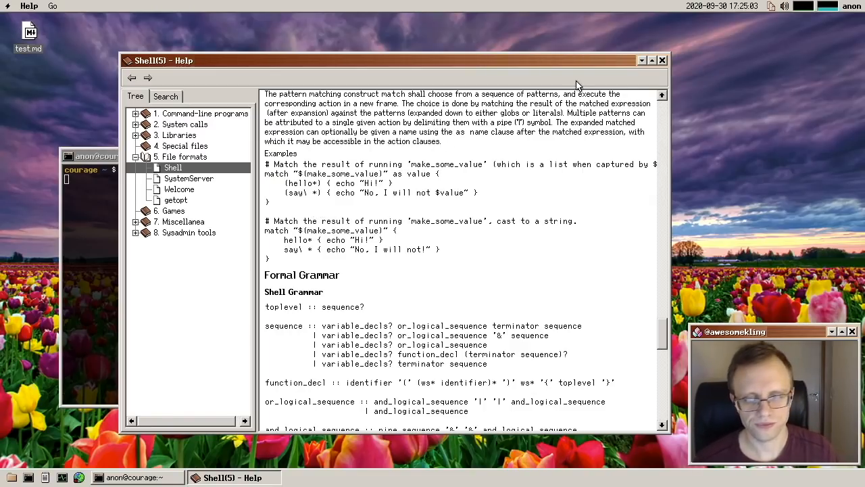
mouse_move(496, 116)
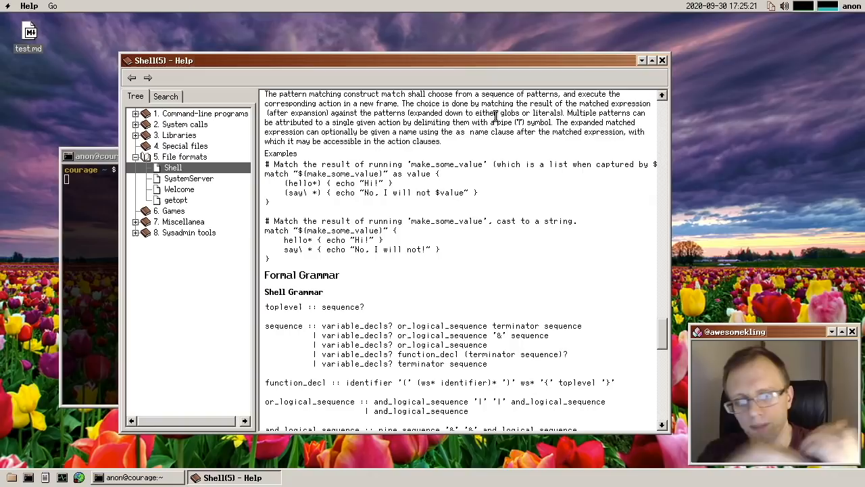
mouse_move(537, 179)
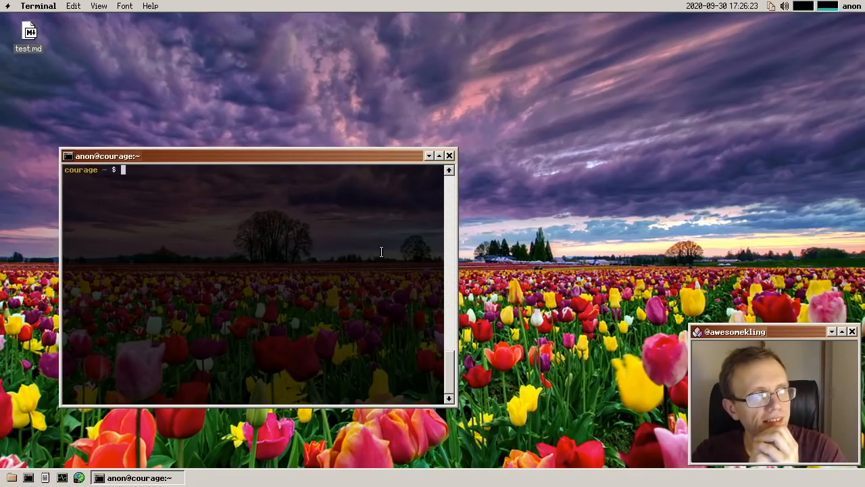
mouse_move(367, 255)
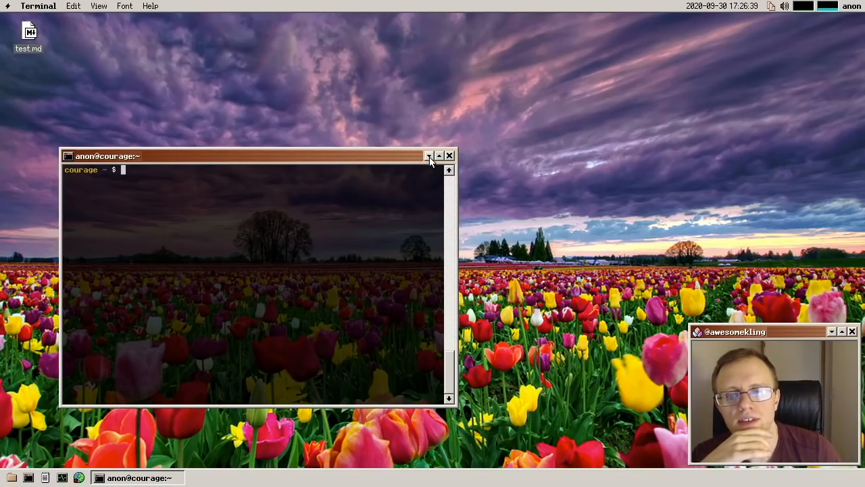
Step: Minimize the Terminal window, leaving only test.md on the desktop
click(438, 155)
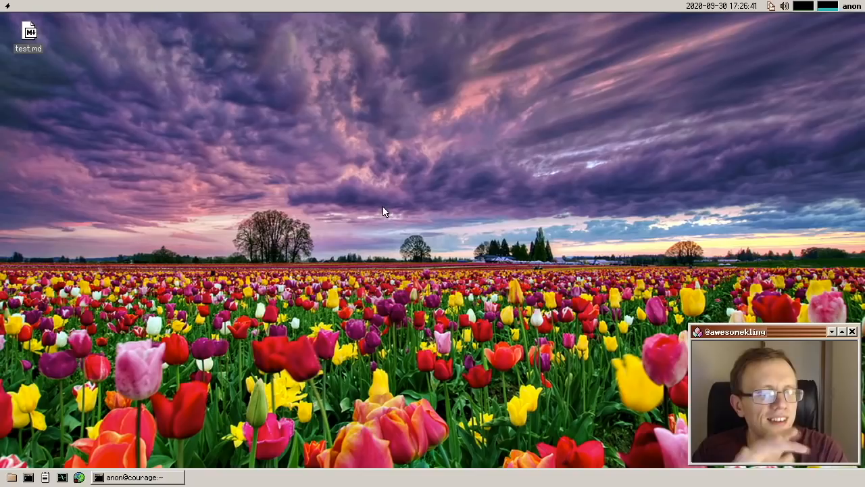